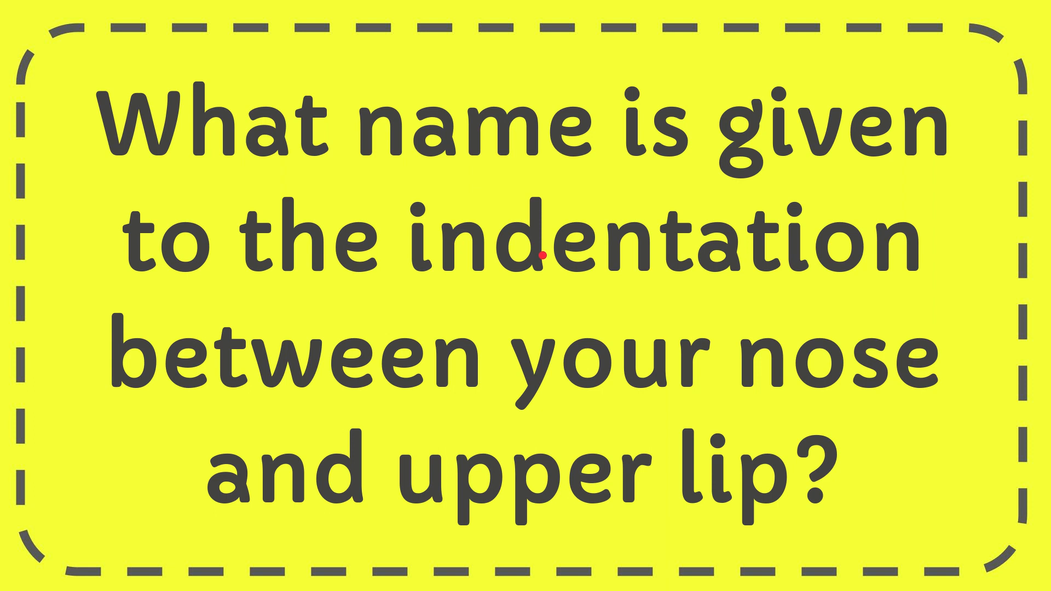
pyautogui.moveTo(598, 174)
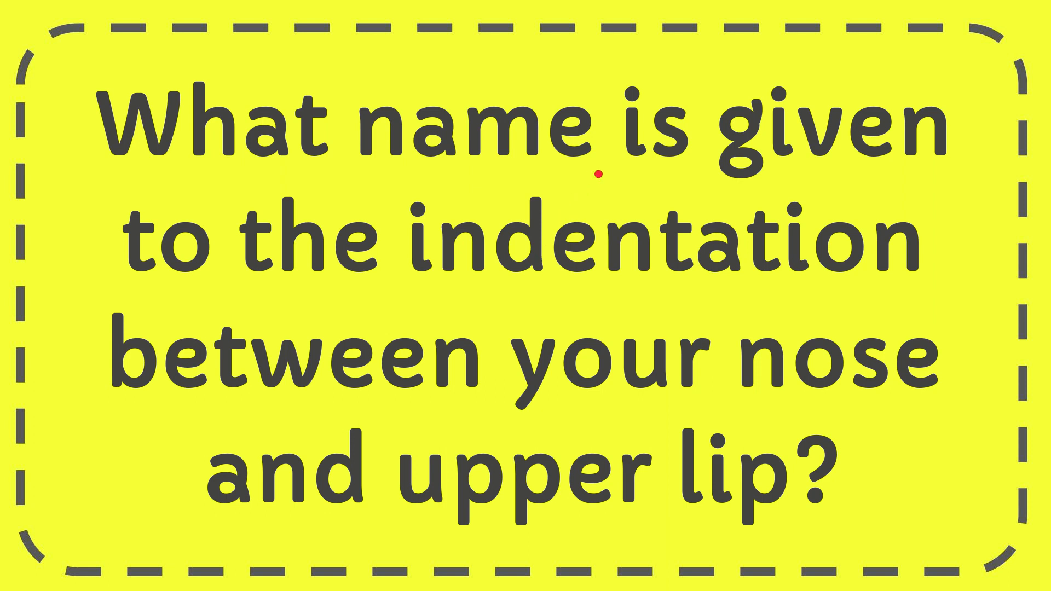
pyautogui.moveTo(548, 216)
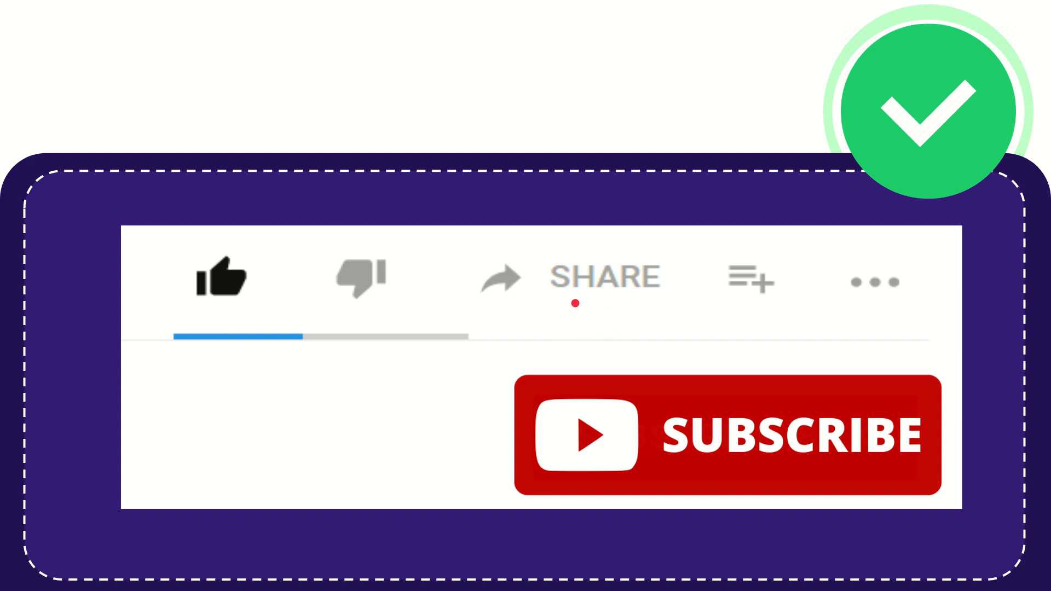
pyautogui.moveTo(609, 328)
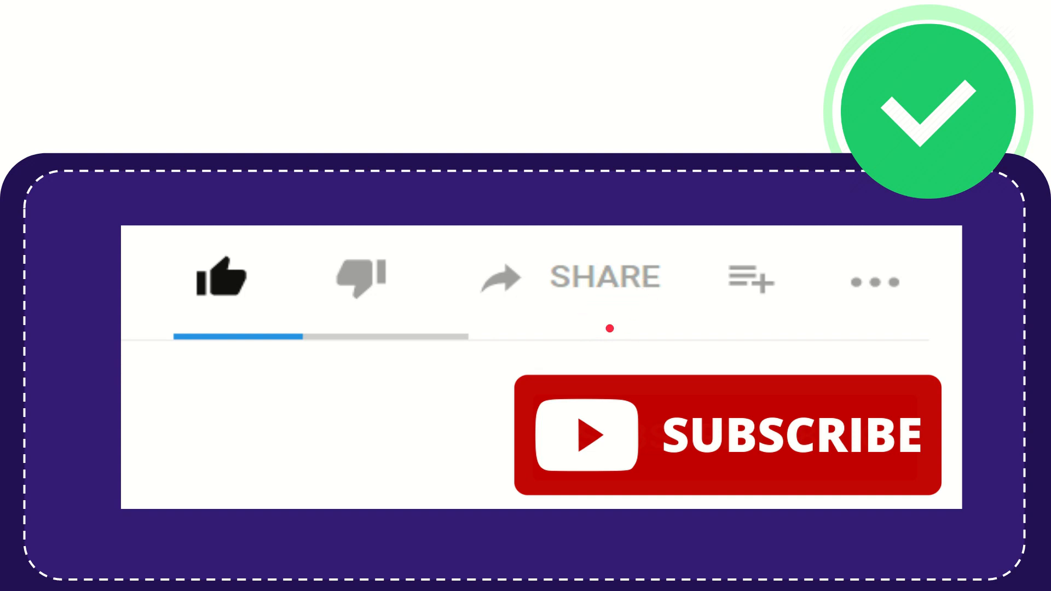